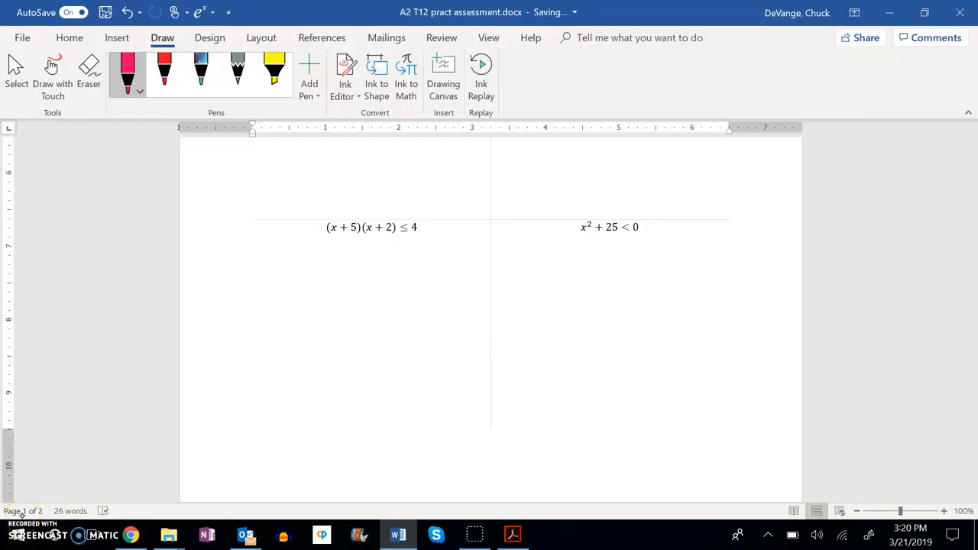
# Ink −25 under both sides of x²+25<0 and write x² < −25 on the line below.
pyautogui.moveTo(594, 245); pyautogui.dragTo(618, 246)
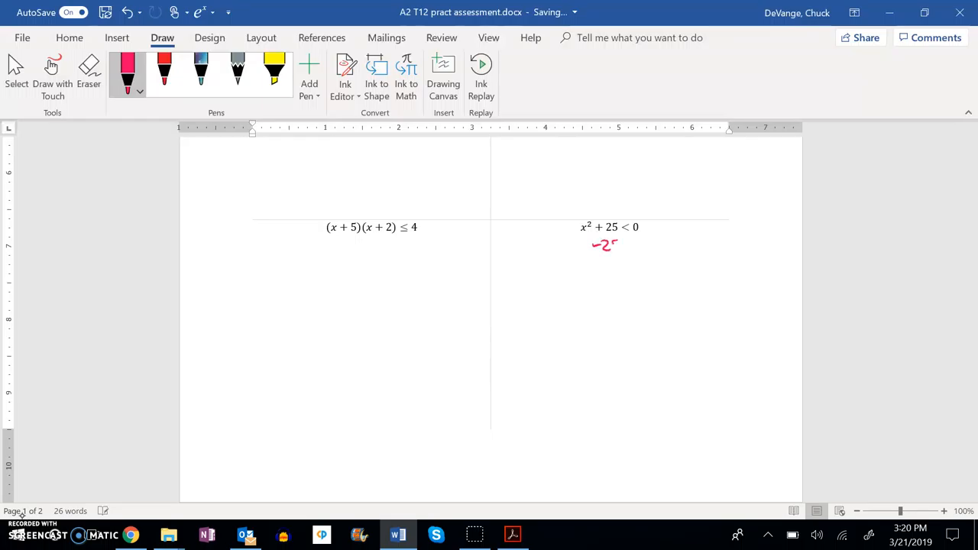
pyautogui.moveTo(594, 243); pyautogui.dragTo(651, 244)
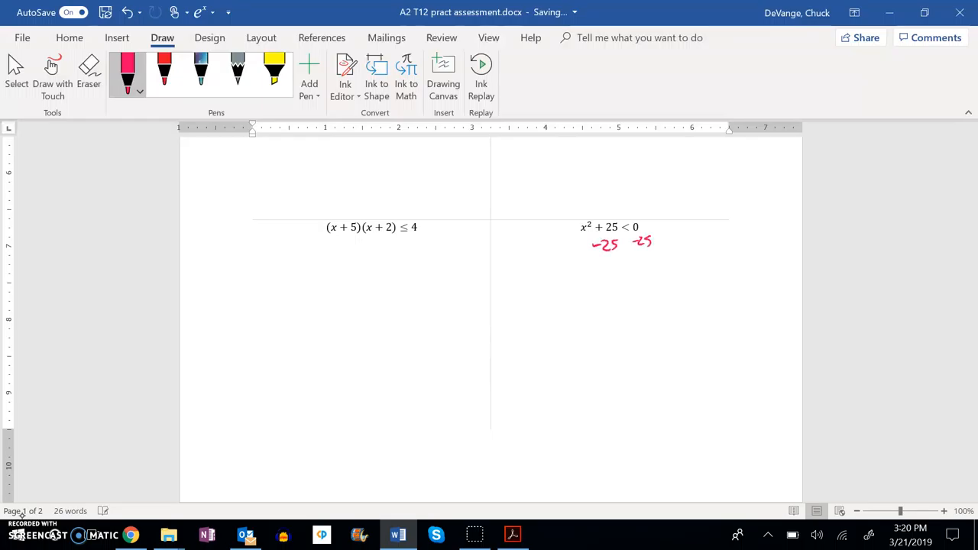
pyautogui.moveTo(593, 275); pyautogui.dragTo(642, 275)
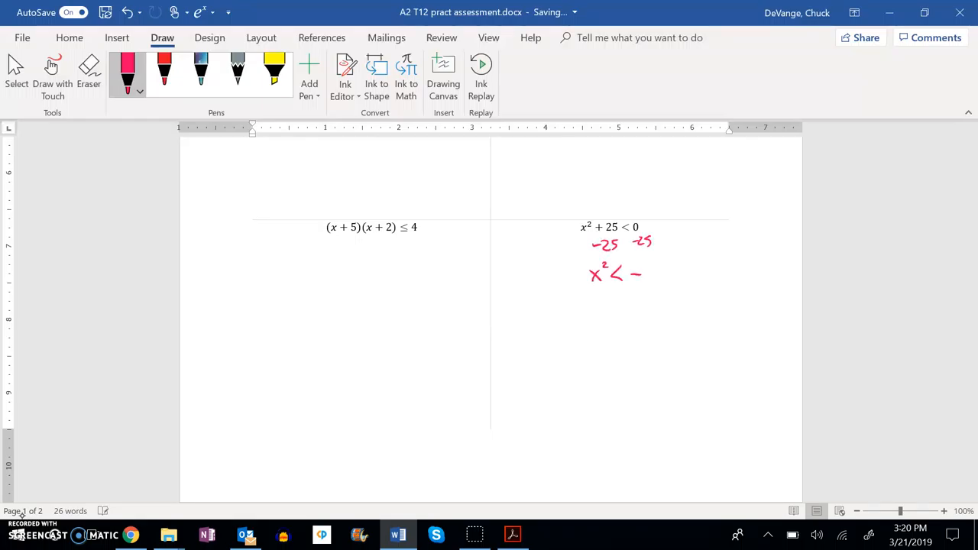
pyautogui.moveTo(634, 273); pyautogui.dragTo(669, 274)
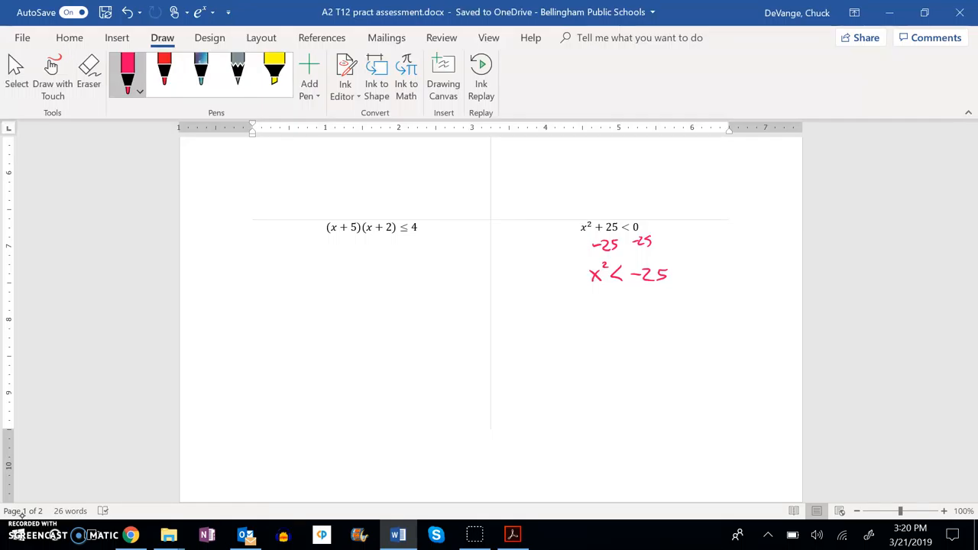
# Draw a slashed-circle empty-set symbol, then a horizontal number line with arrowheads at both ends.
pyautogui.moveTo(614, 321); pyautogui.dragTo(634, 321)
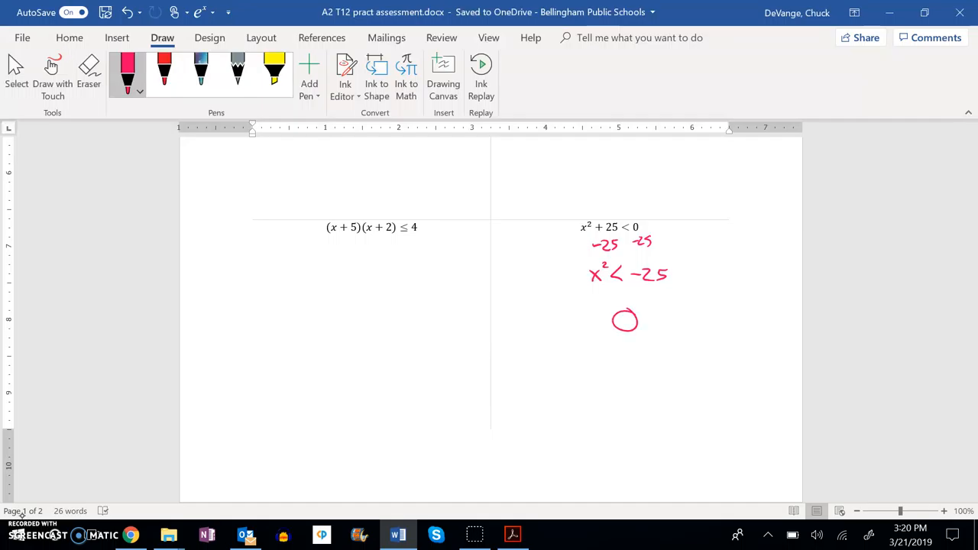
pyautogui.moveTo(602, 346); pyautogui.dragTo(643, 307)
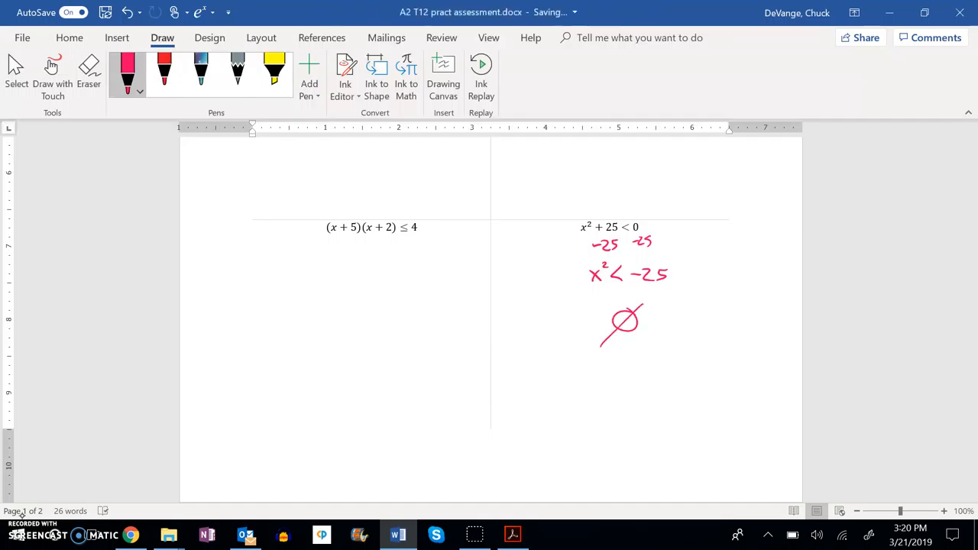
pyautogui.moveTo(557, 391); pyautogui.dragTo(629, 390)
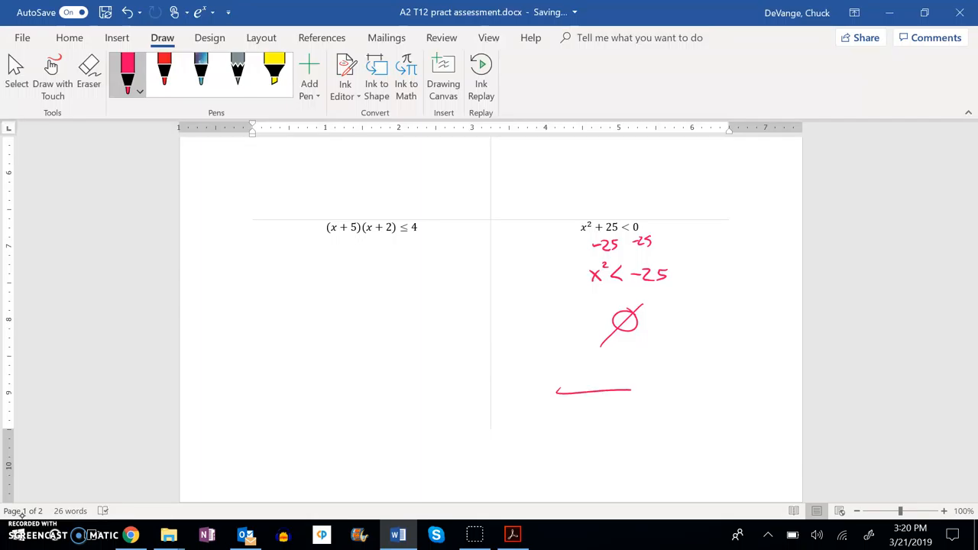
pyautogui.moveTo(553, 392); pyautogui.dragTo(676, 385)
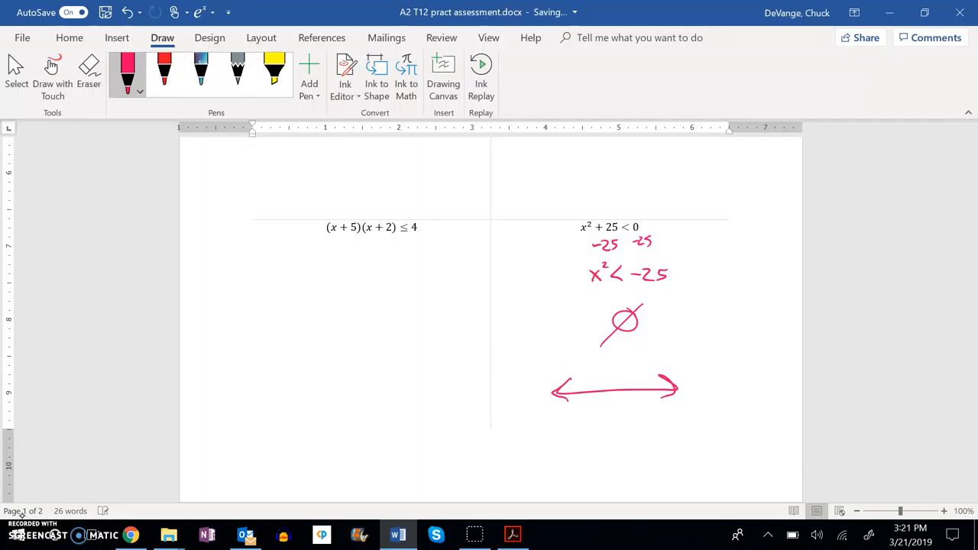